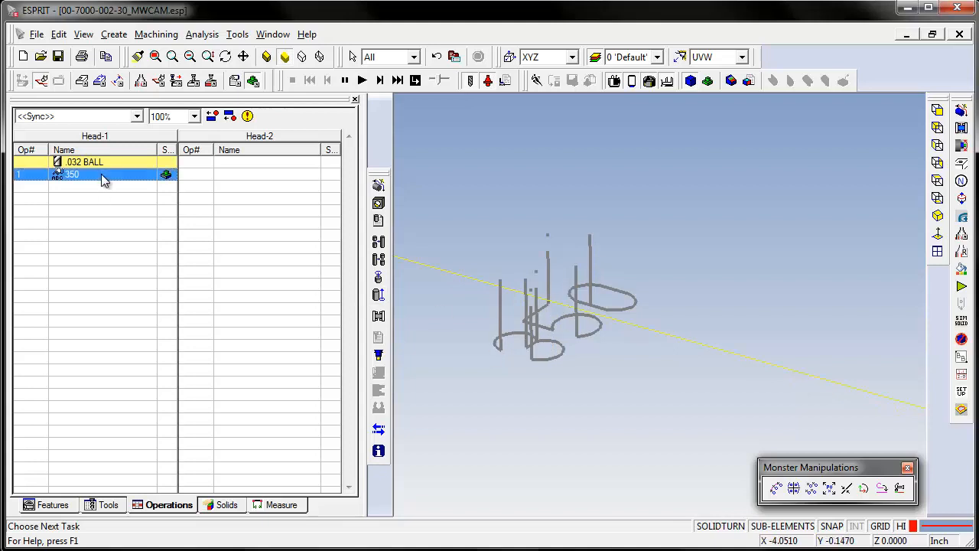
Review the 350 engraving operation's settings, then close them.
{"action": "double_click", "coordinate": [69, 175]}
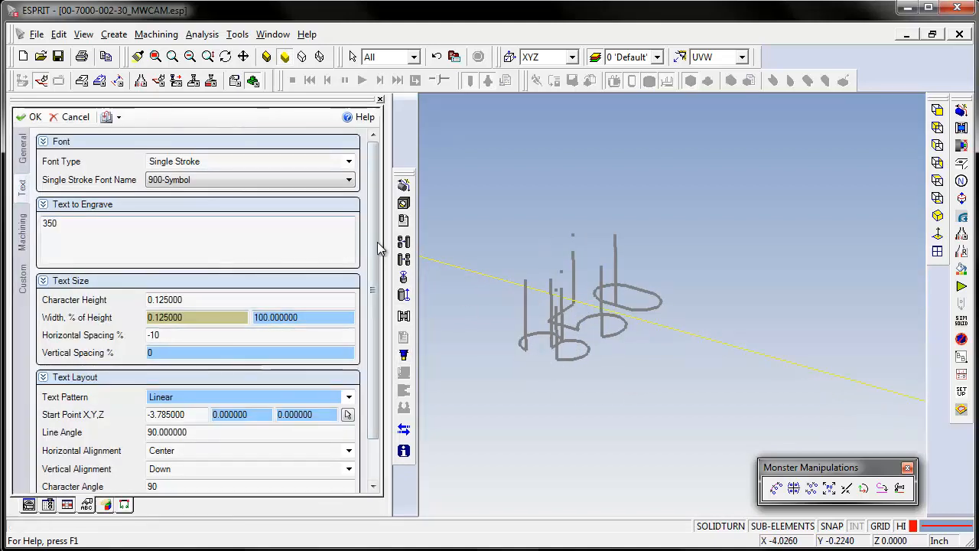
{"action": "scroll", "scroll_direction": "down", "scroll_amount": 3}
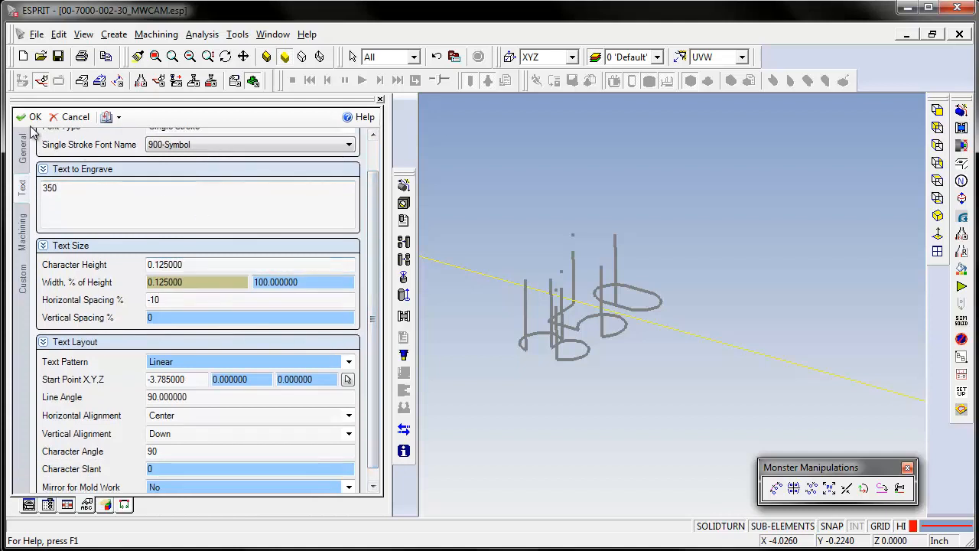
{"action": "left_click", "coordinate": [35, 117]}
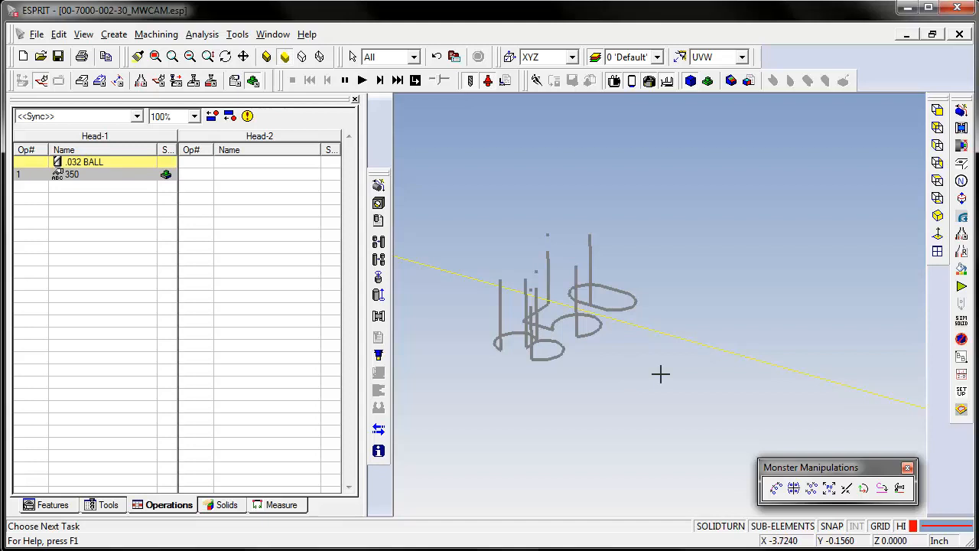
{"action": "mouse_move", "coordinate": [696, 366]}
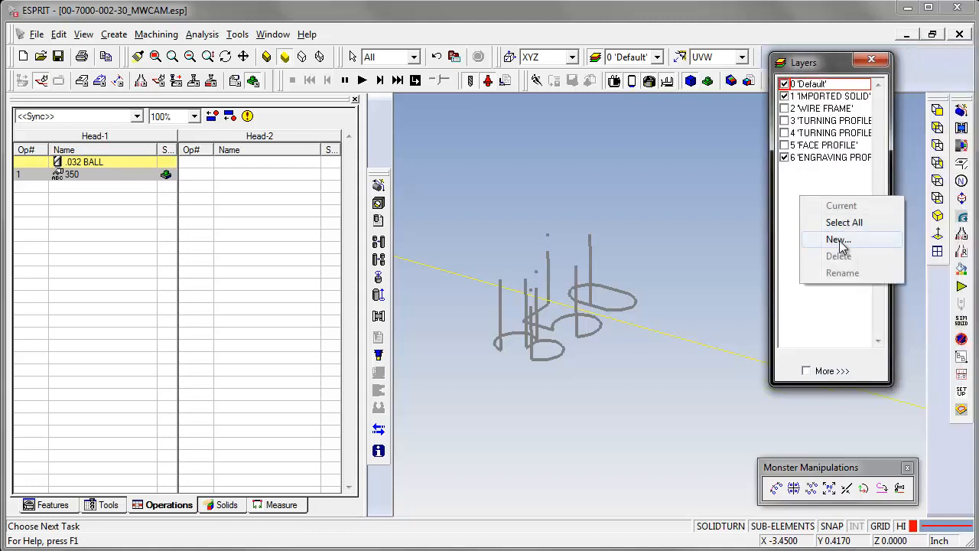
Add a new current layer named 'wrap numbers'.
{"action": "left_click", "coordinate": [837, 239]}
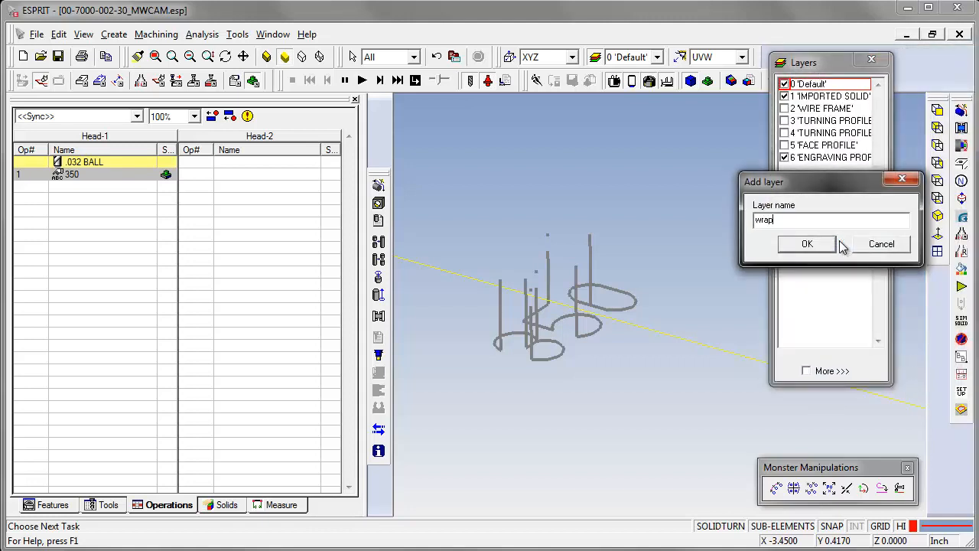
{"action": "type", "text": "num"}
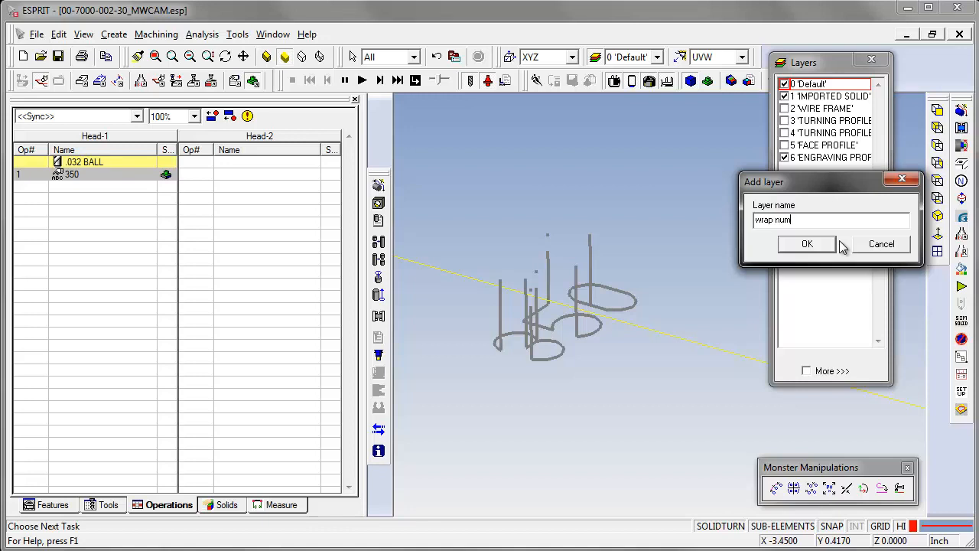
{"action": "left_click", "coordinate": [806, 244]}
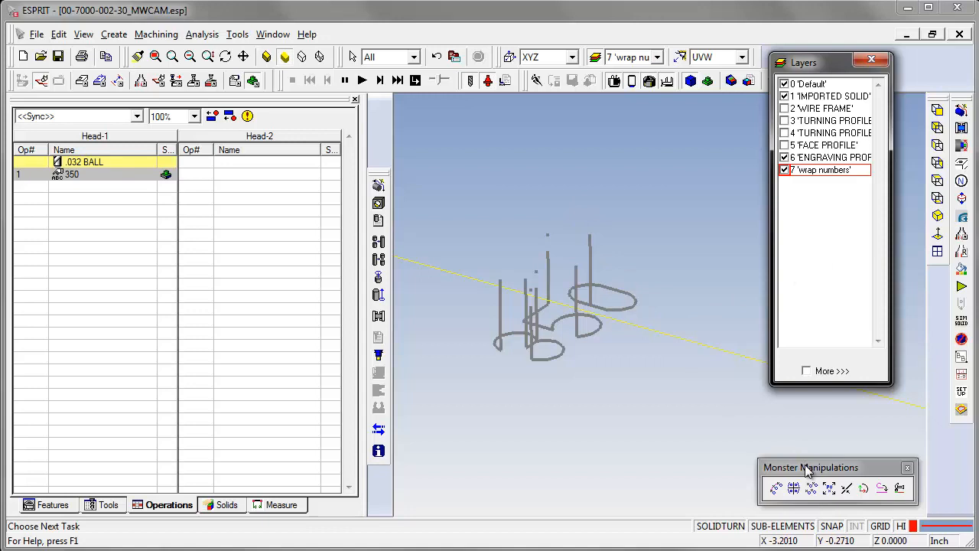
{"action": "mouse_move", "coordinate": [880, 482]}
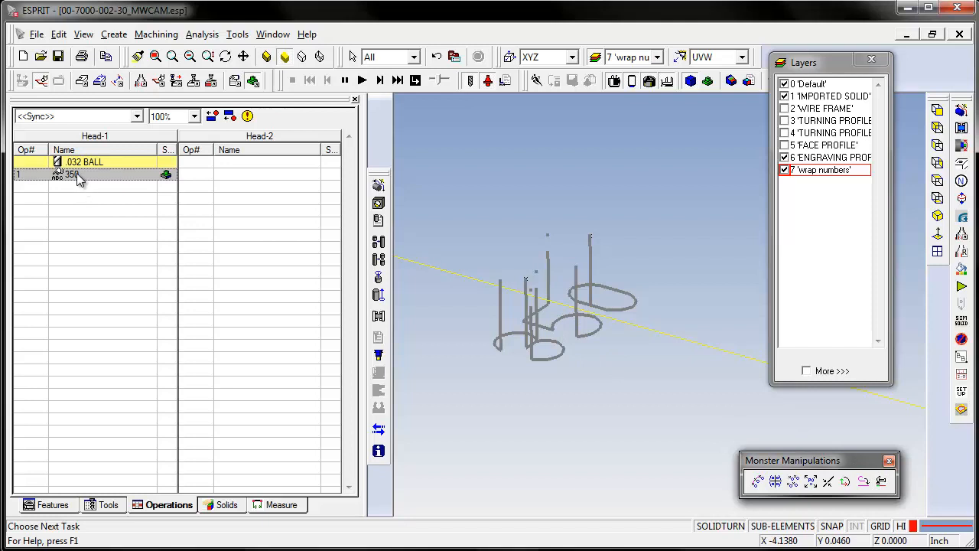
Suppress the 350 engraving operation and orbit to inspect the flat lettering geometry.
{"action": "left_click", "coordinate": [69, 174]}
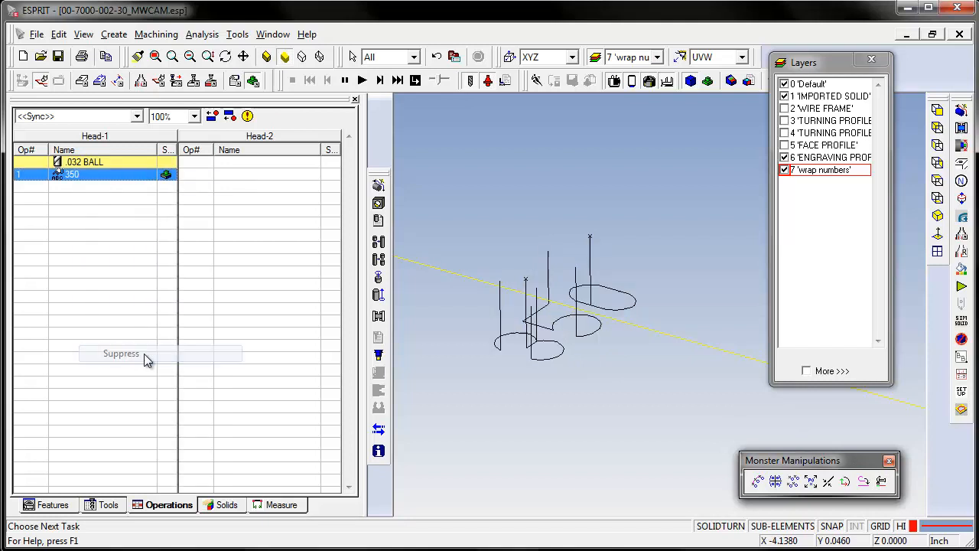
{"action": "left_click", "coordinate": [121, 352]}
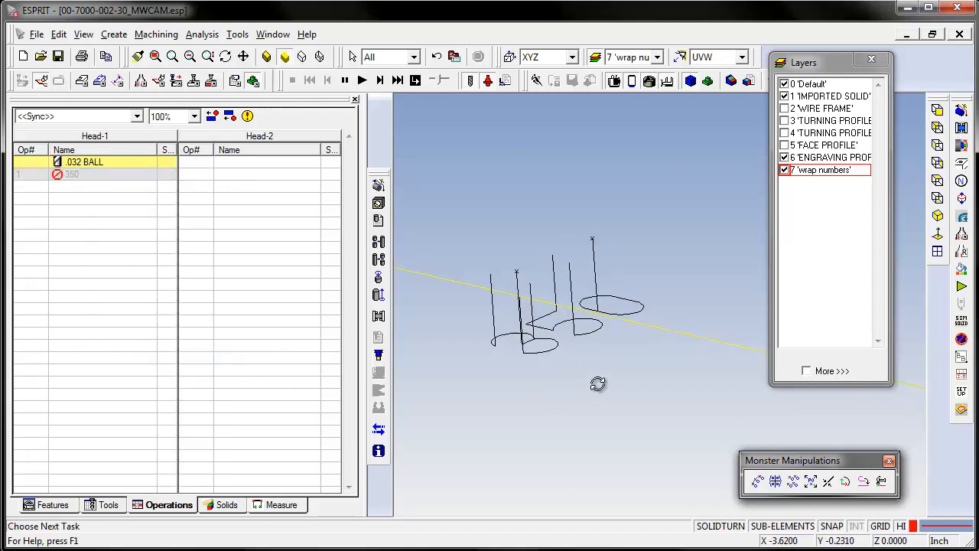
{"action": "left_click_drag", "start_coordinate": [599, 384], "coordinate": [461, 296]}
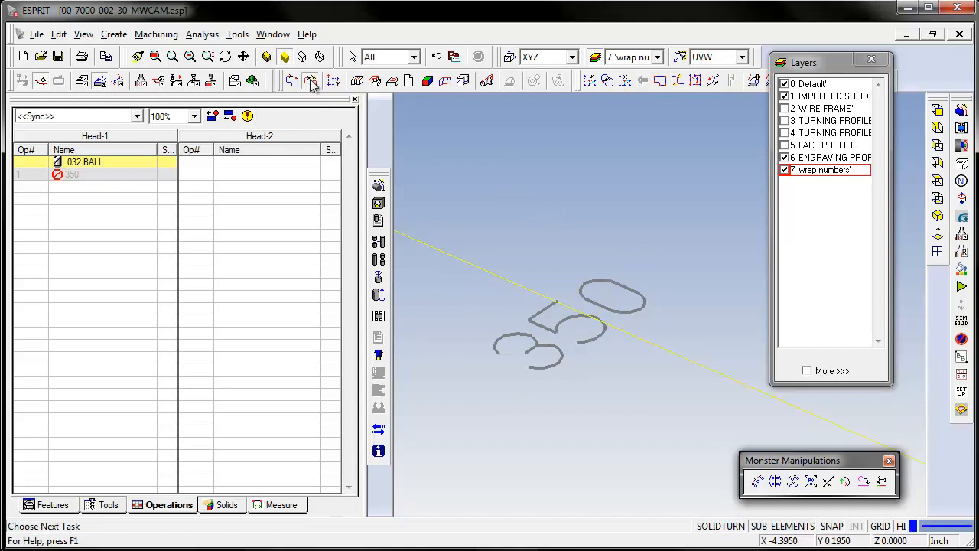
Chain the 350 lettering into chain features 6 through 12 and select them.
{"action": "left_click", "coordinate": [47, 504]}
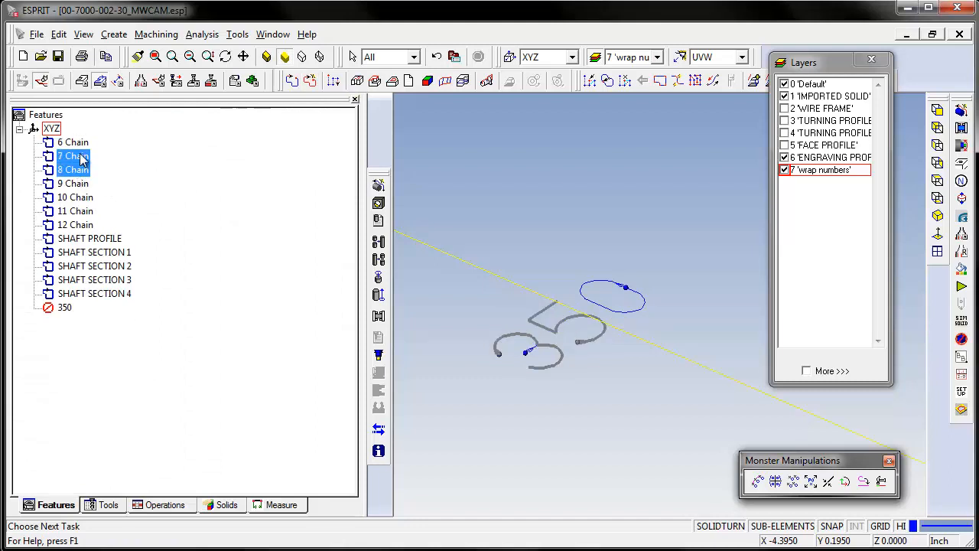
{"action": "left_click", "coordinate": [75, 196]}
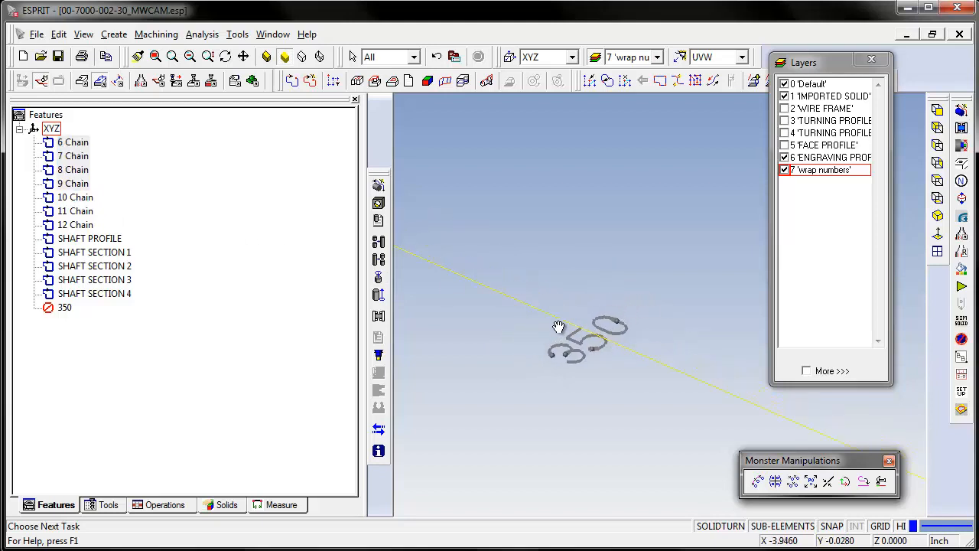
{"action": "mouse_move", "coordinate": [548, 282]}
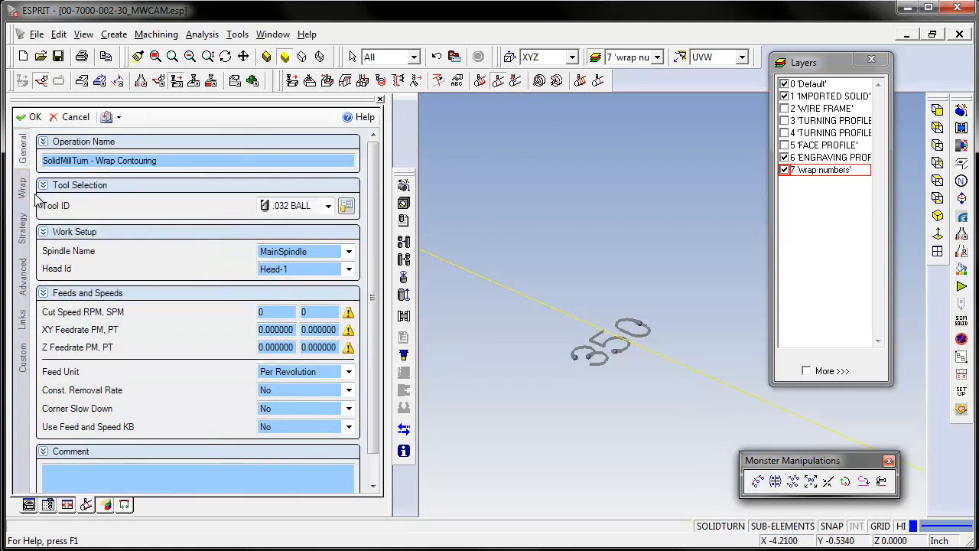
Accept the Wrap Contouring settings to create wrap toolpaths over the number chains.
{"action": "left_click", "coordinate": [22, 187]}
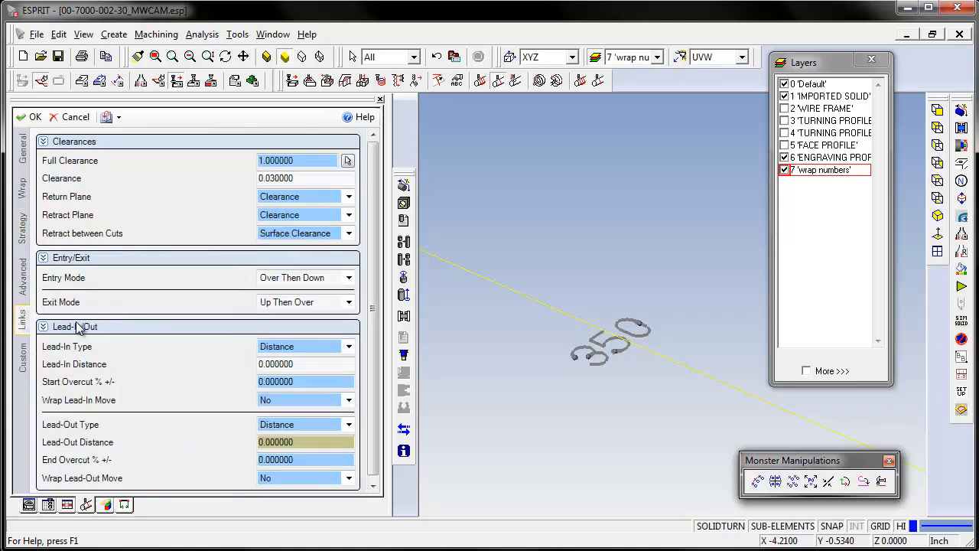
{"action": "mouse_move", "coordinate": [242, 308]}
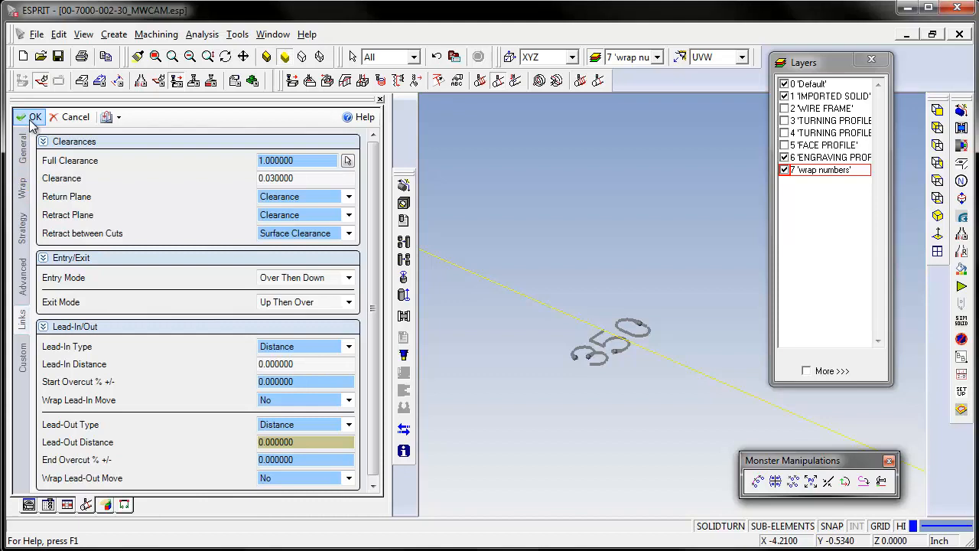
{"action": "left_click", "coordinate": [35, 116]}
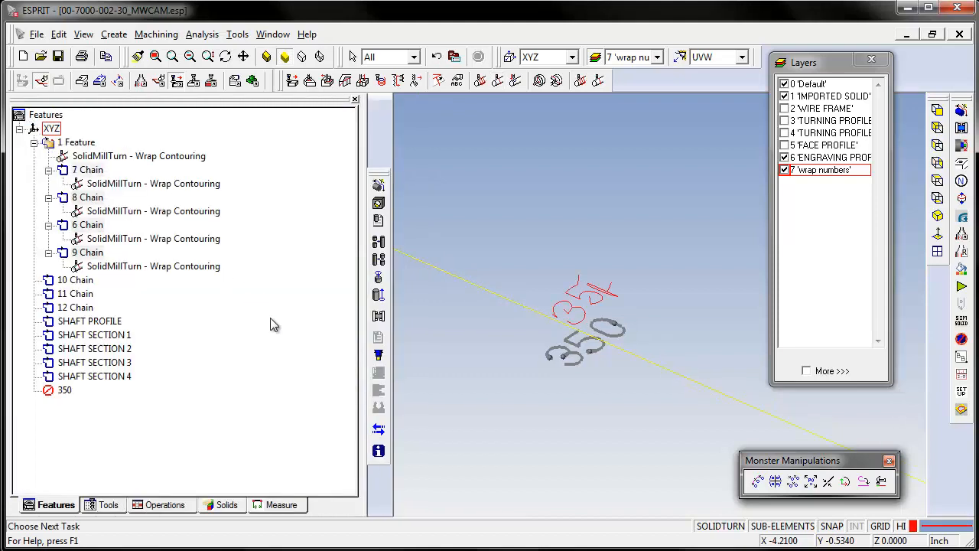
Launch the simulation of wrap contouring operations 7 through 10.
{"action": "left_click", "coordinate": [167, 504]}
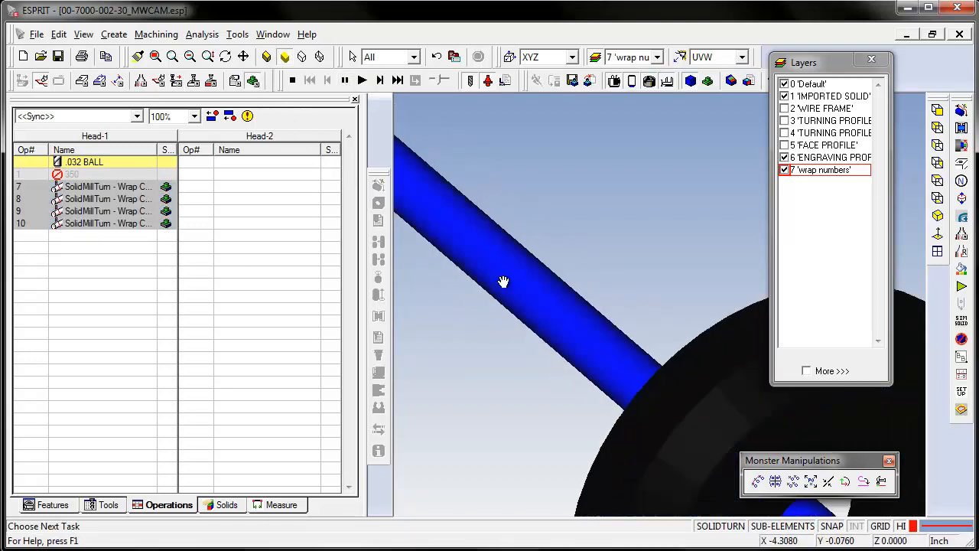
Zoom toward the ball tool and advance the simulation to operation 8.
{"action": "left_click_drag", "start_coordinate": [503, 281], "coordinate": [508, 312]}
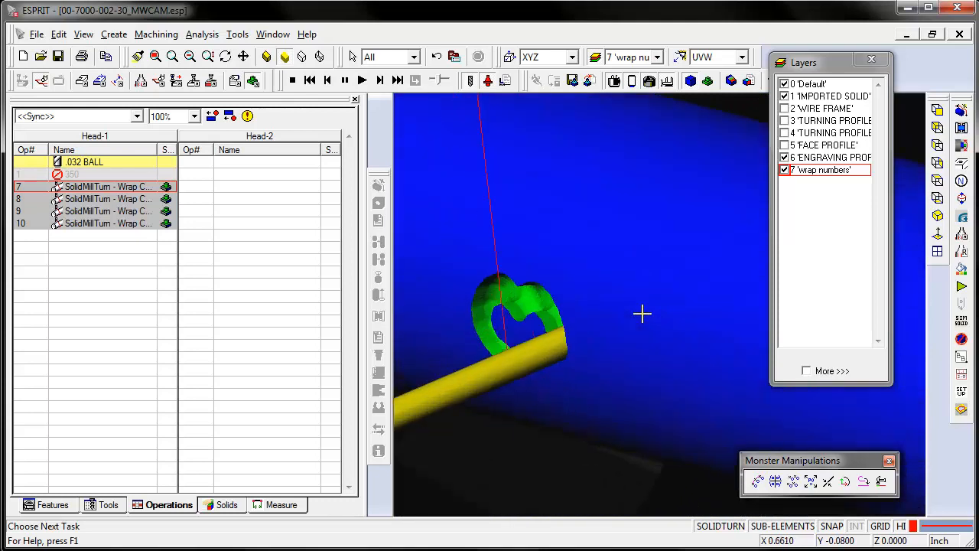
{"action": "left_click", "coordinate": [107, 199]}
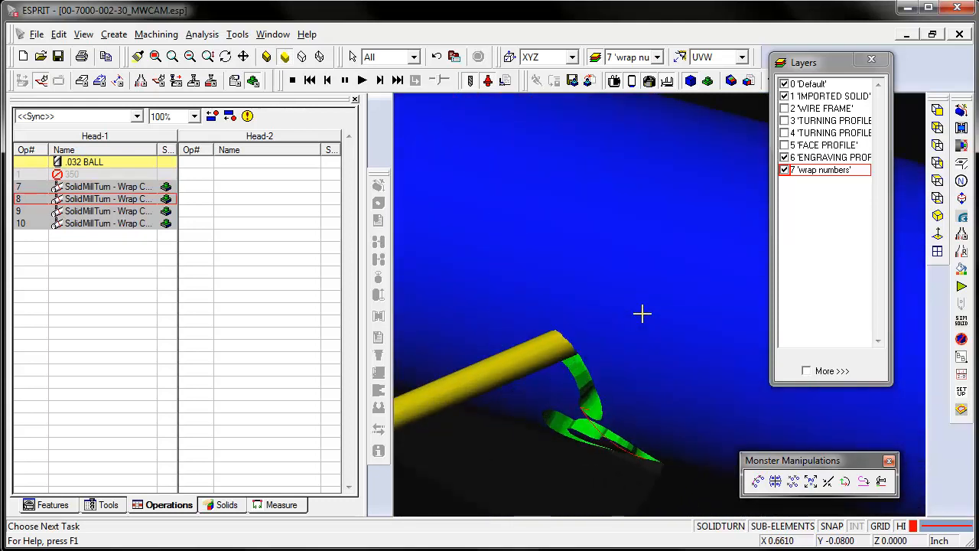